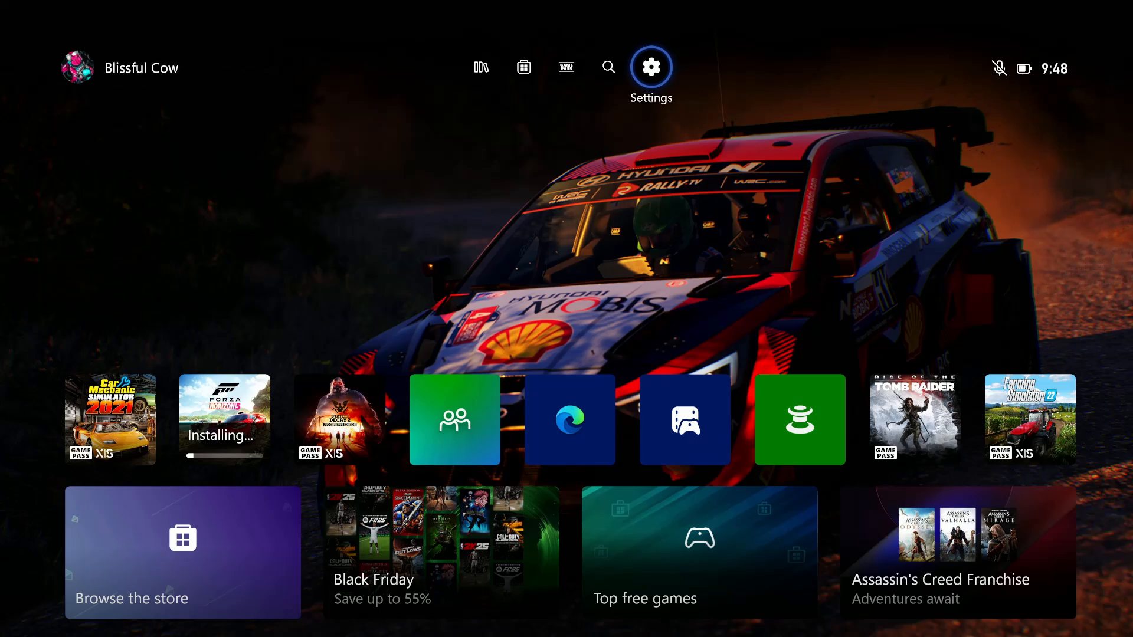
mouse_move(480, 67)
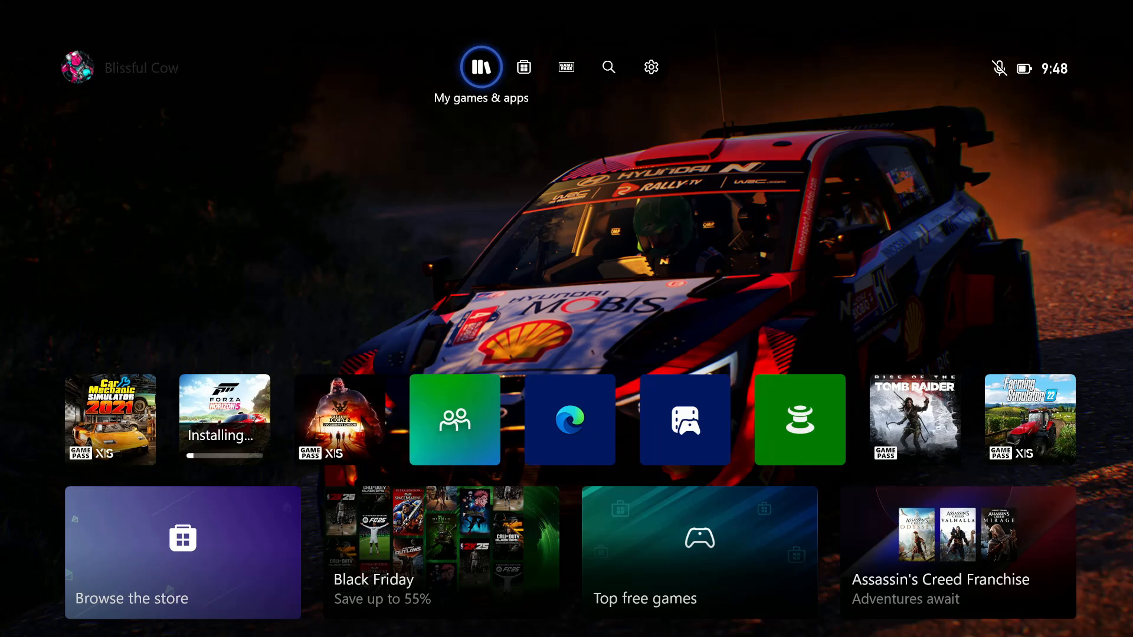
- Open My games & apps and go to its Manage page showing the one-item queue
click(523, 67)
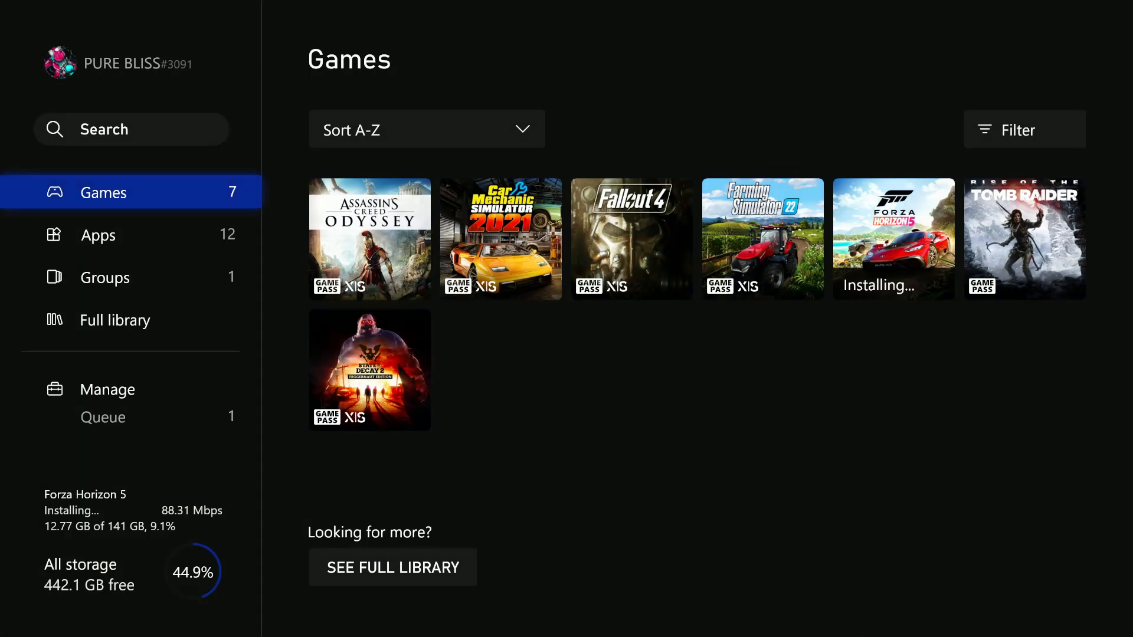
click(106, 389)
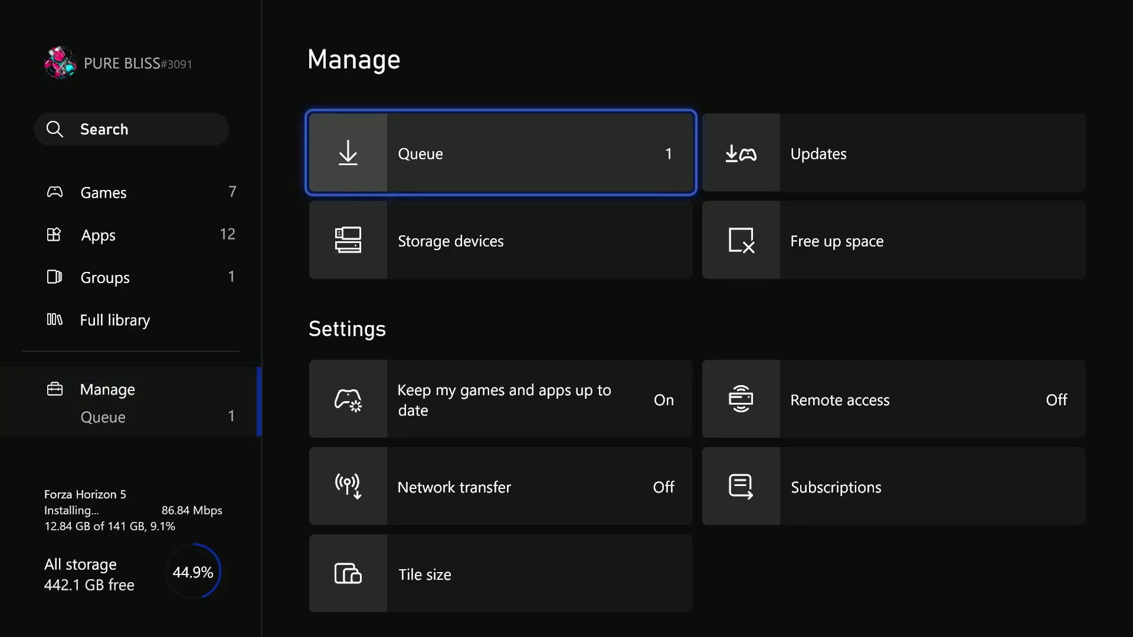
click(501, 153)
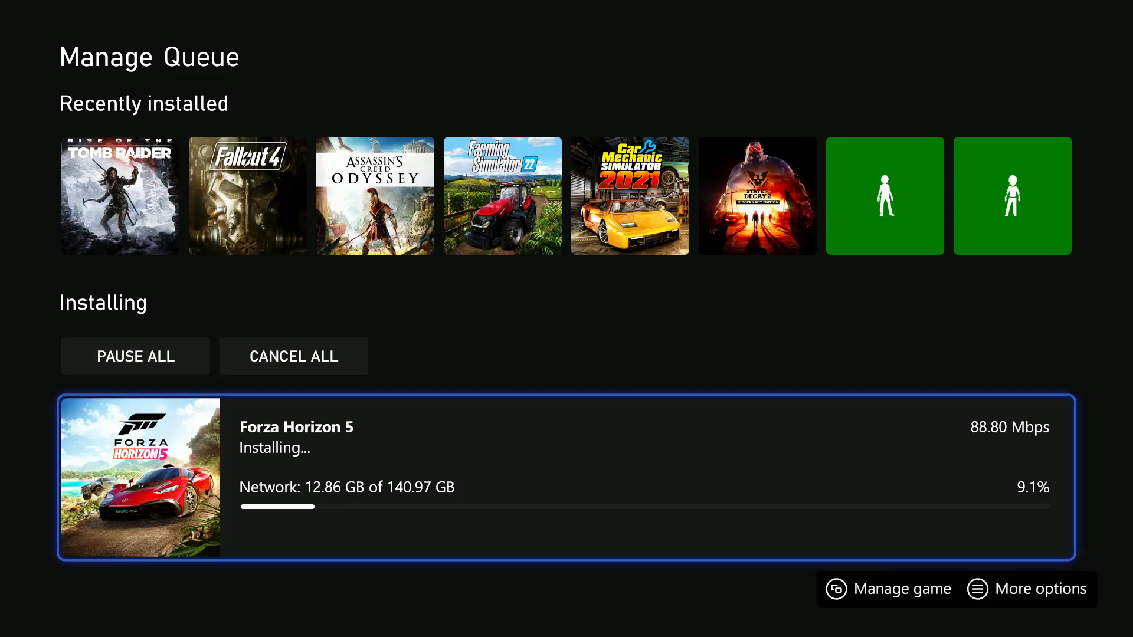
click(1039, 589)
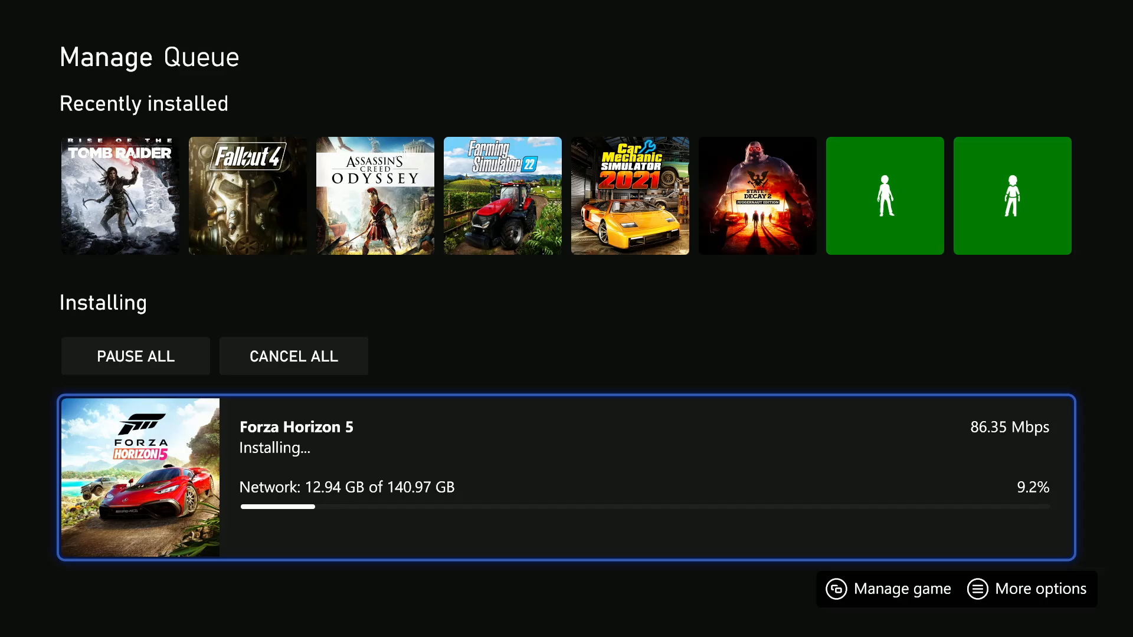
click(1027, 589)
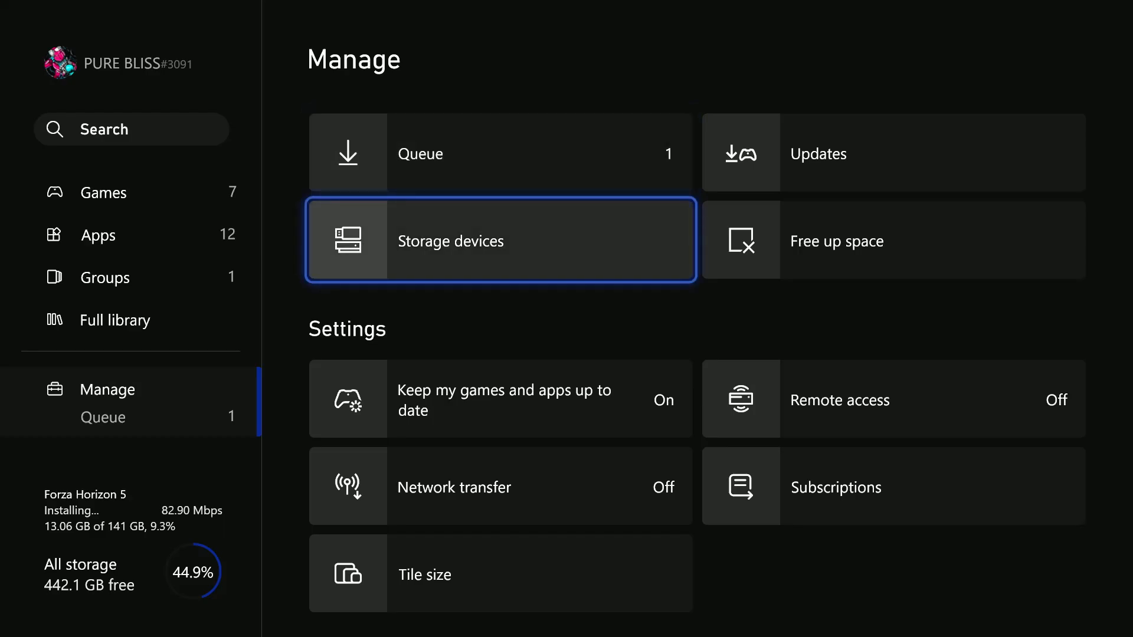
- Return home and open Settings > General > Network settings, showing the wired connection
click(500, 241)
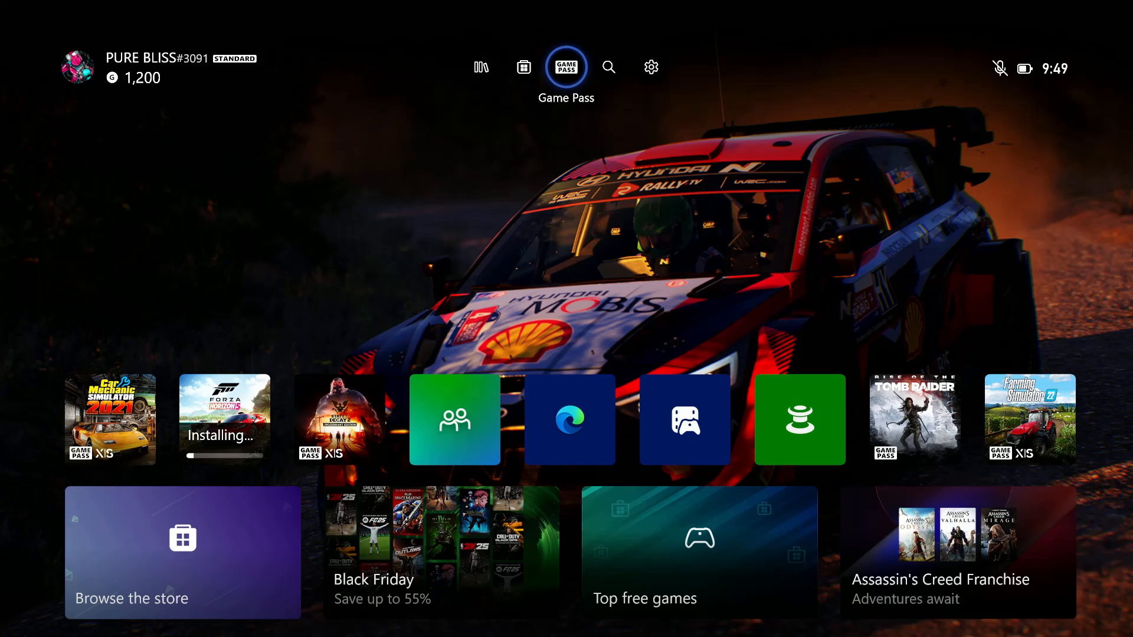
click(649, 67)
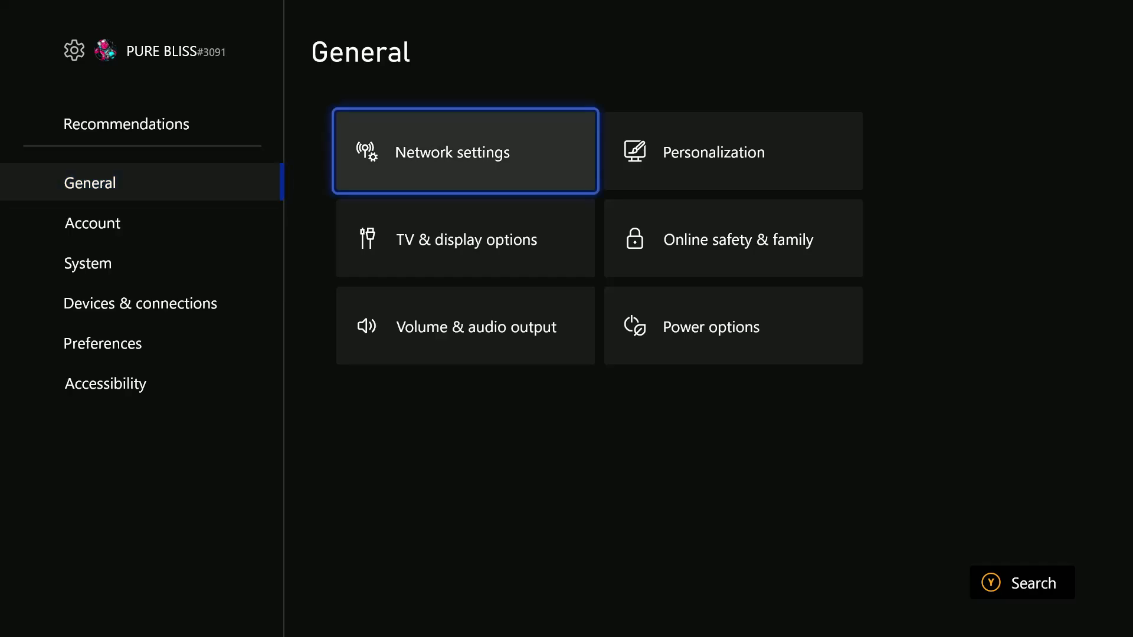
click(464, 151)
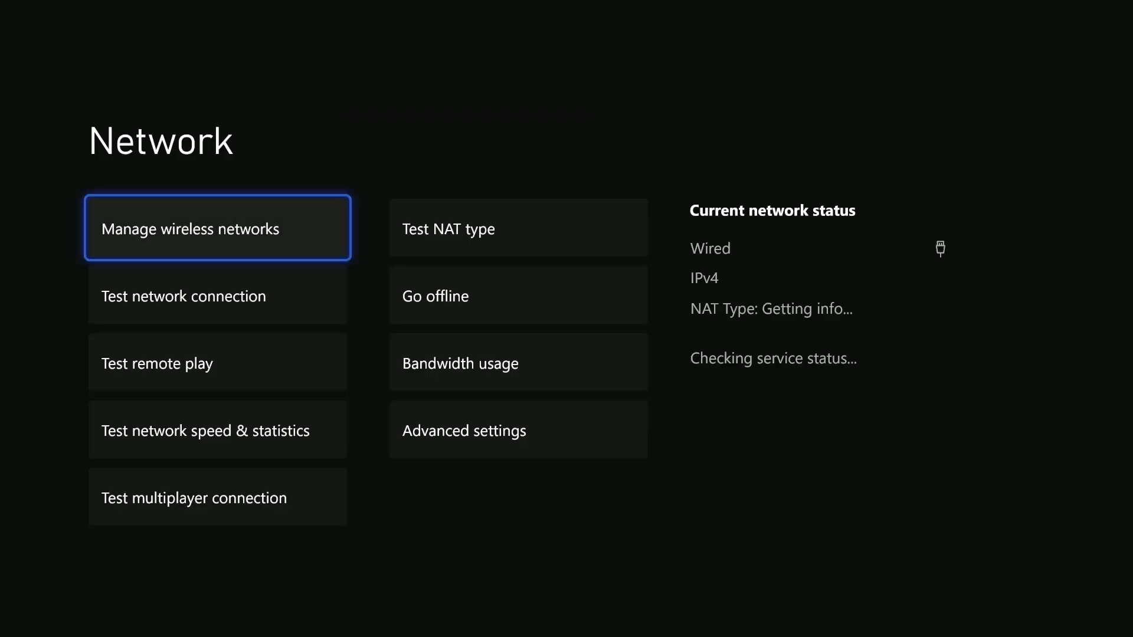
key(Down)
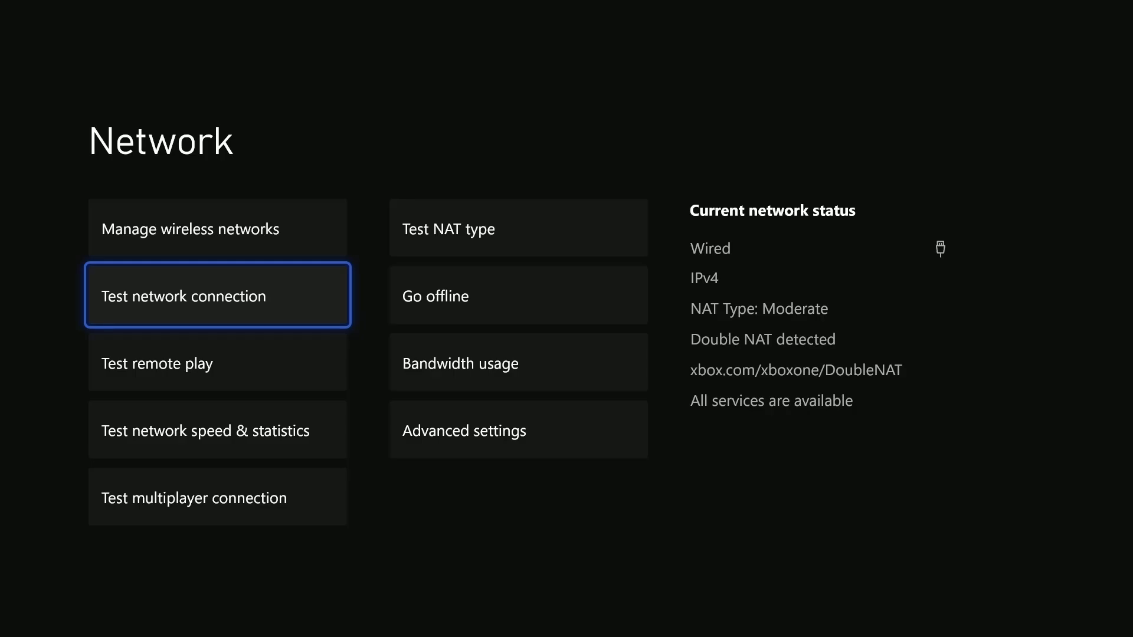
click(217, 295)
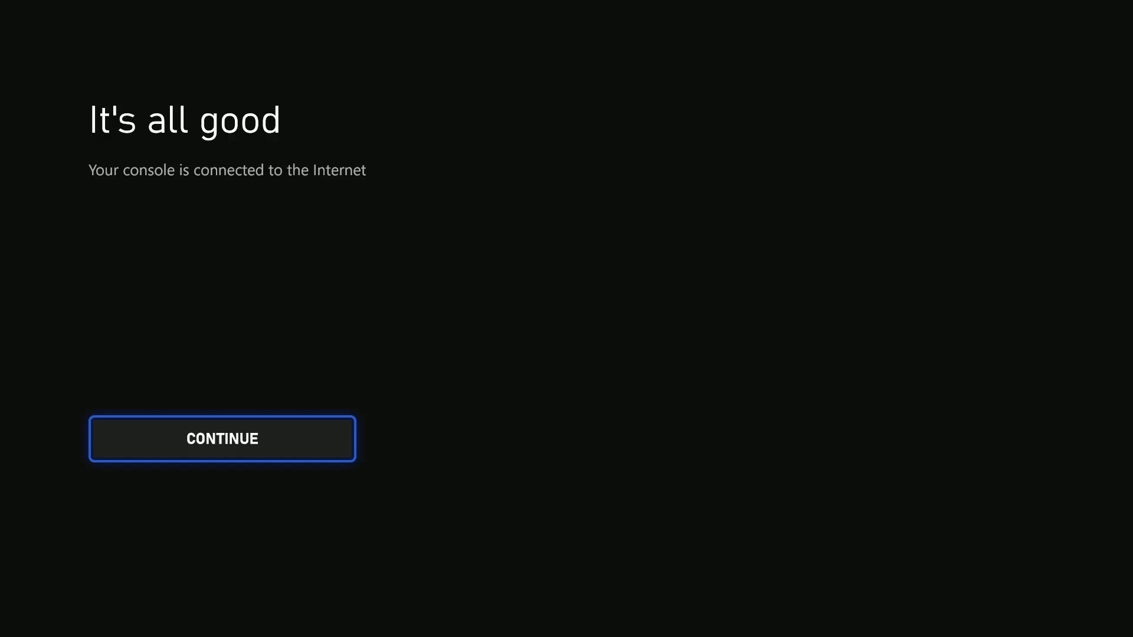
click(222, 439)
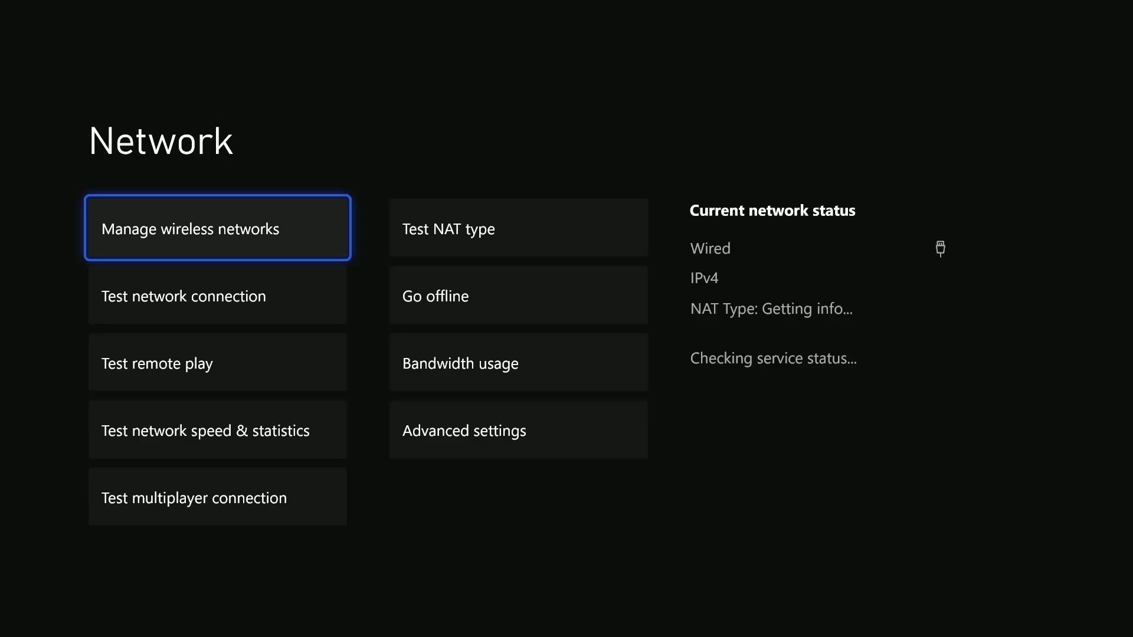